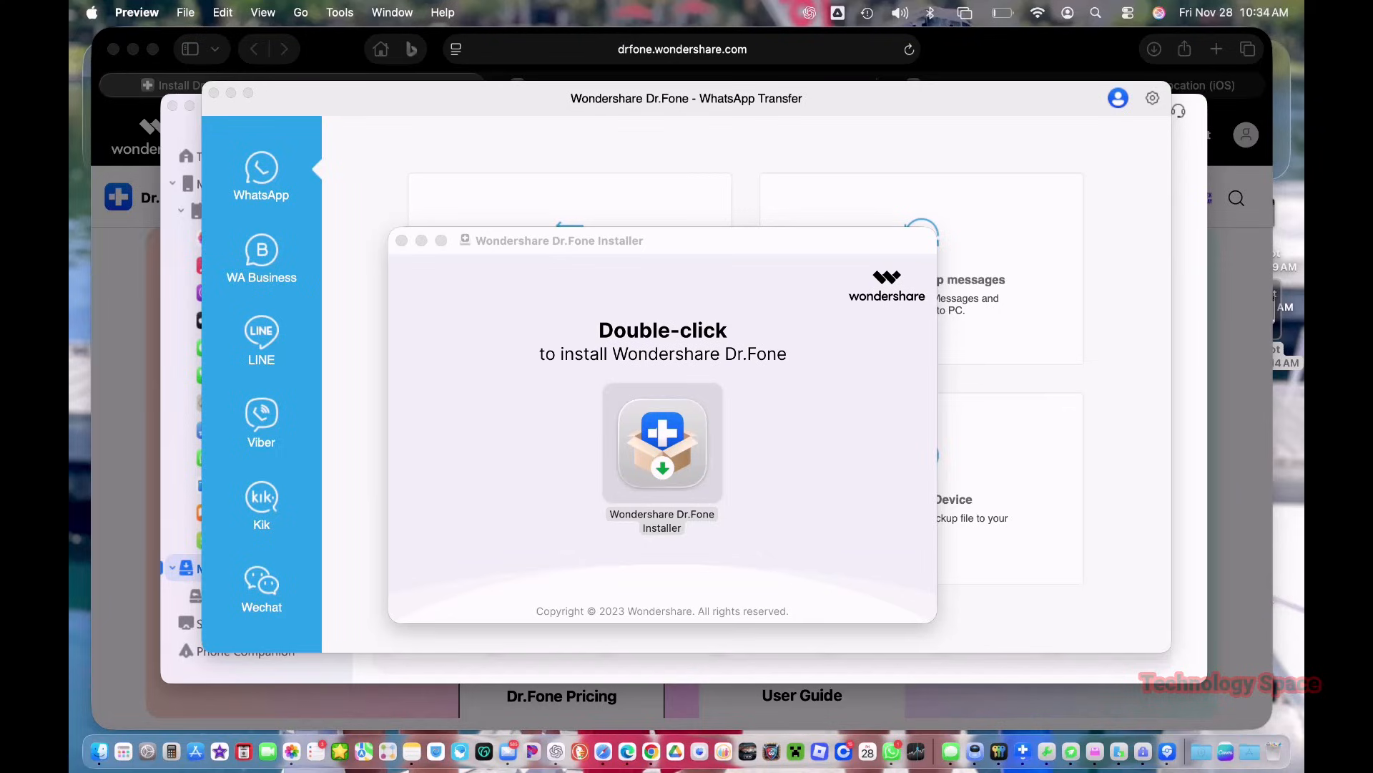
- Install Wondershare Dr.Fone from its installer and reach the Toolbox dashboard
double_click(663, 442)
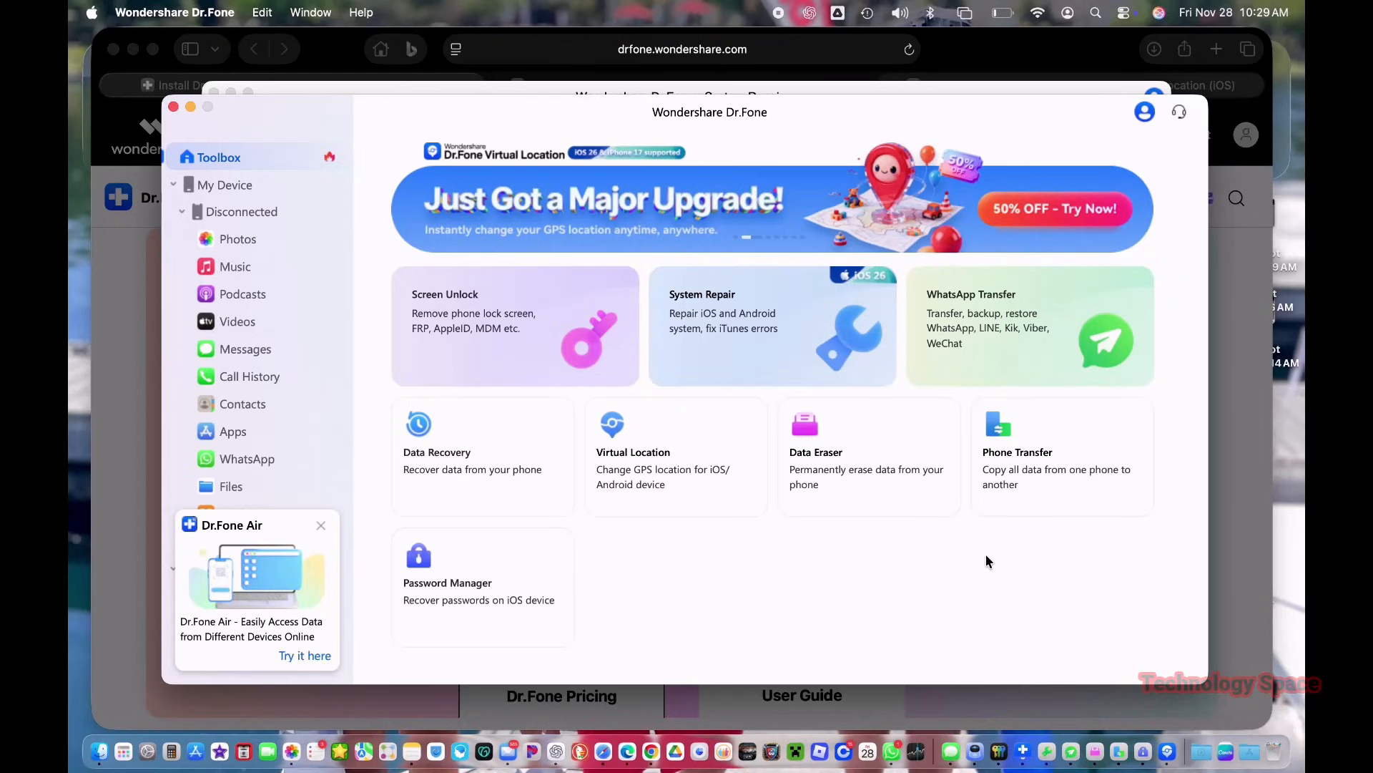
mouse_move(492, 488)
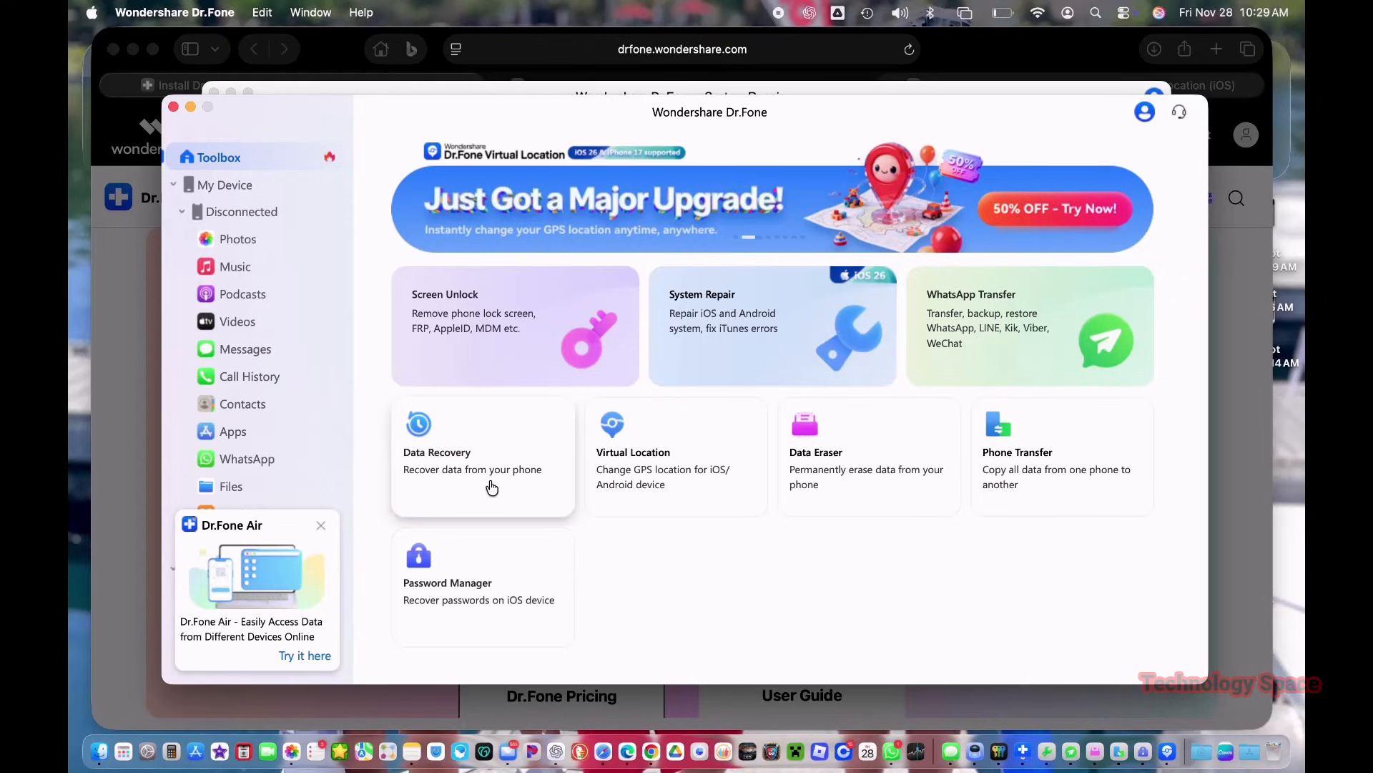
mouse_move(1000, 393)
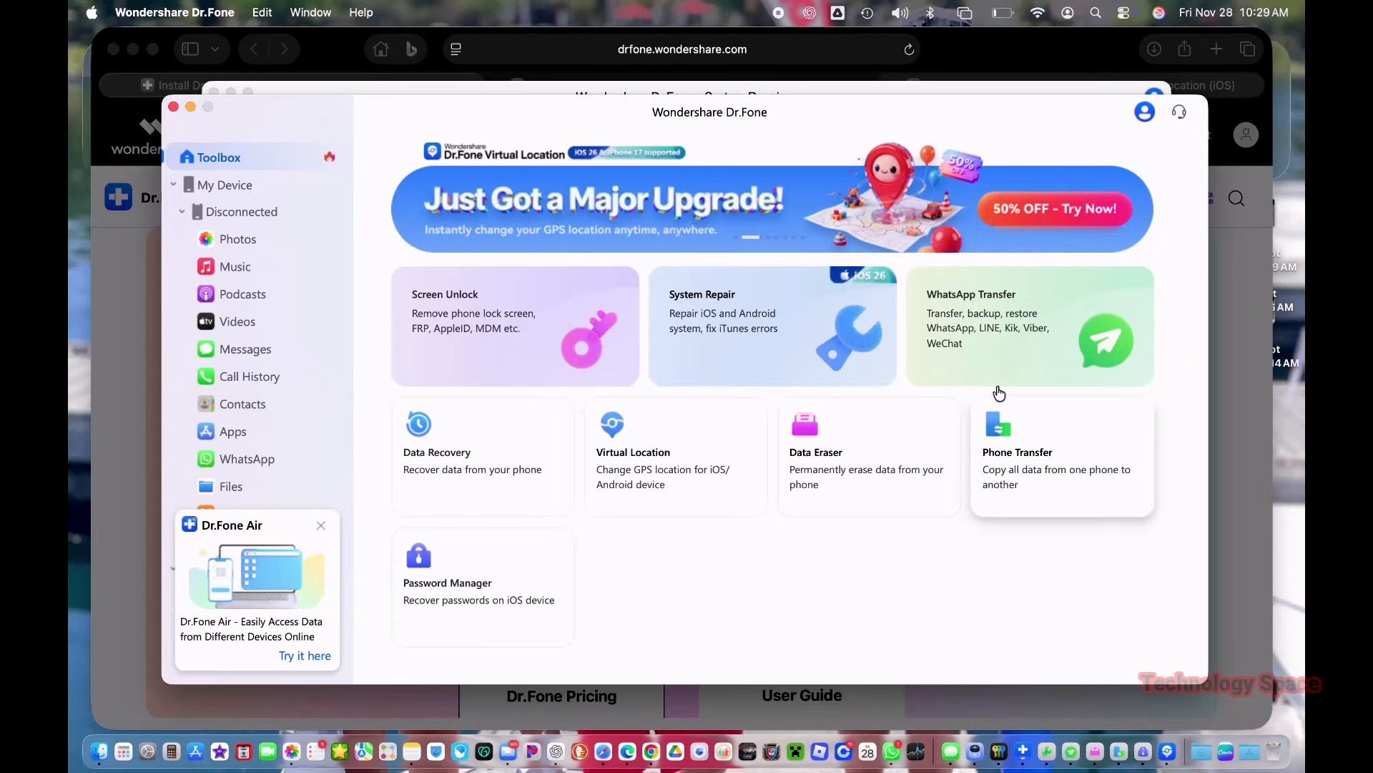
- Enter the WhatsApp Transfer module showing transfer, backup, merge and restore options
left_click(1029, 317)
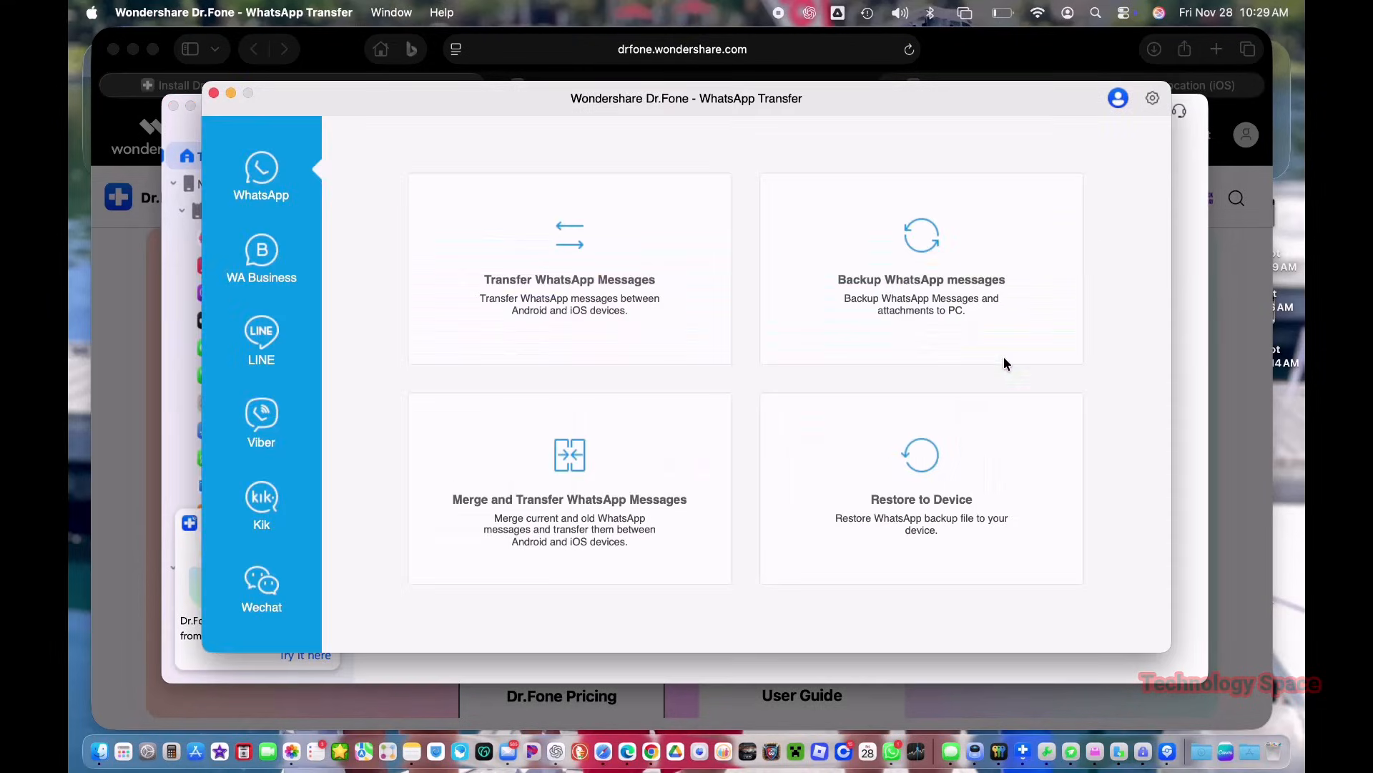
mouse_move(1006, 365)
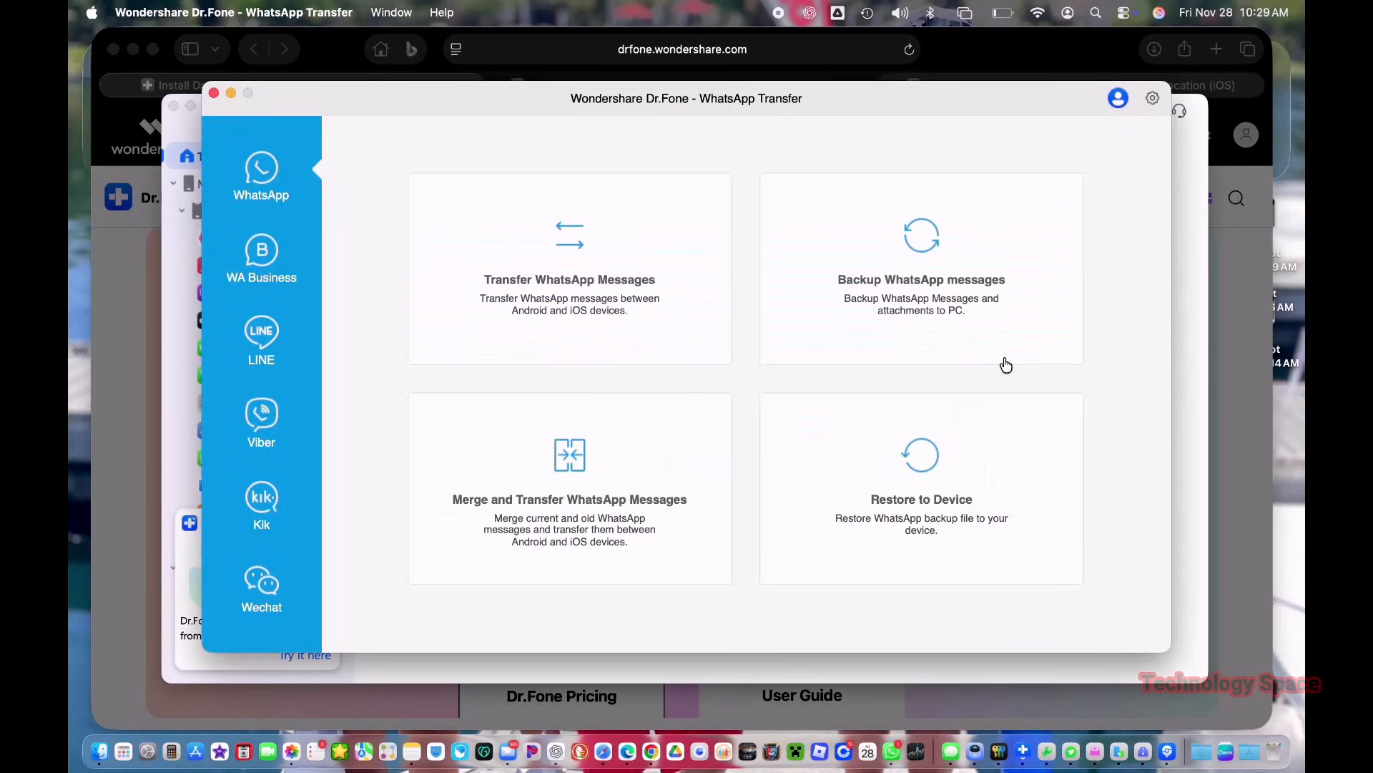
mouse_move(461, 357)
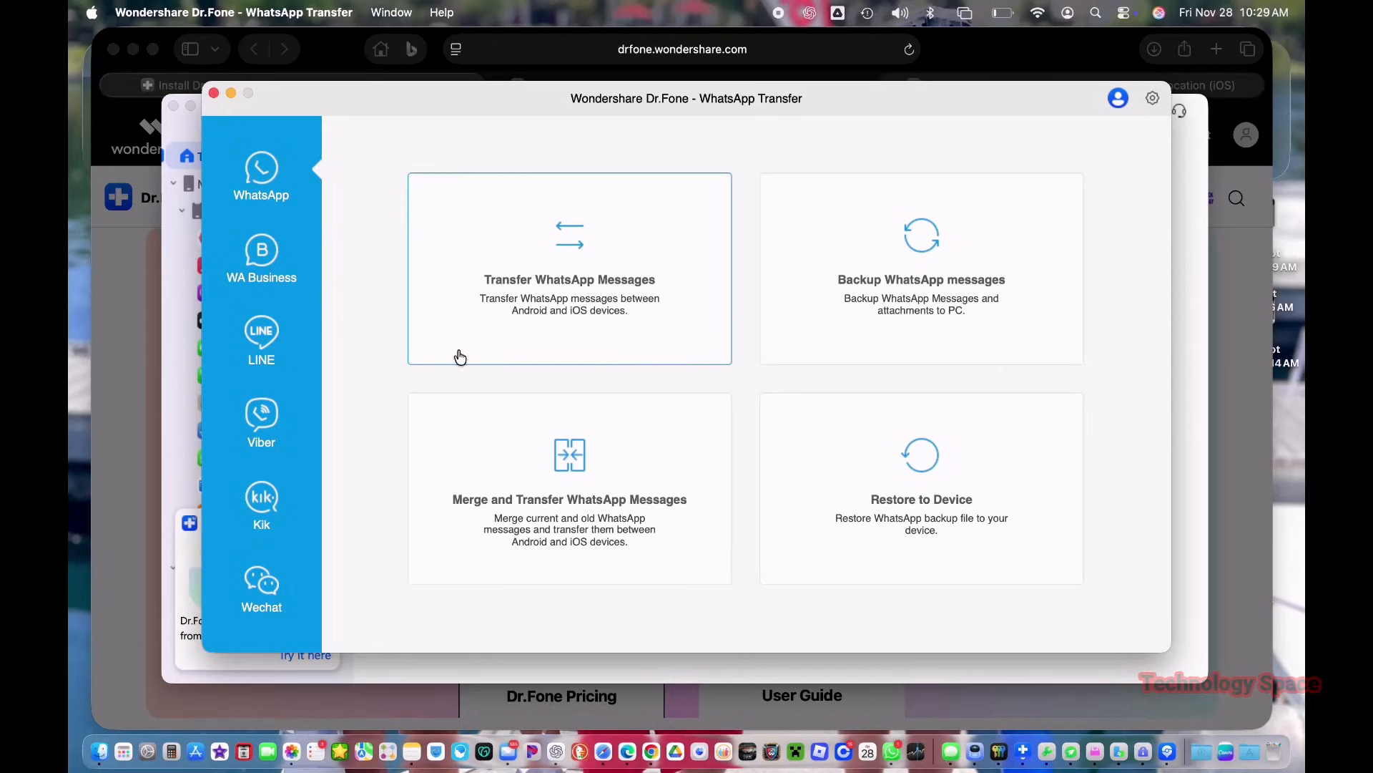